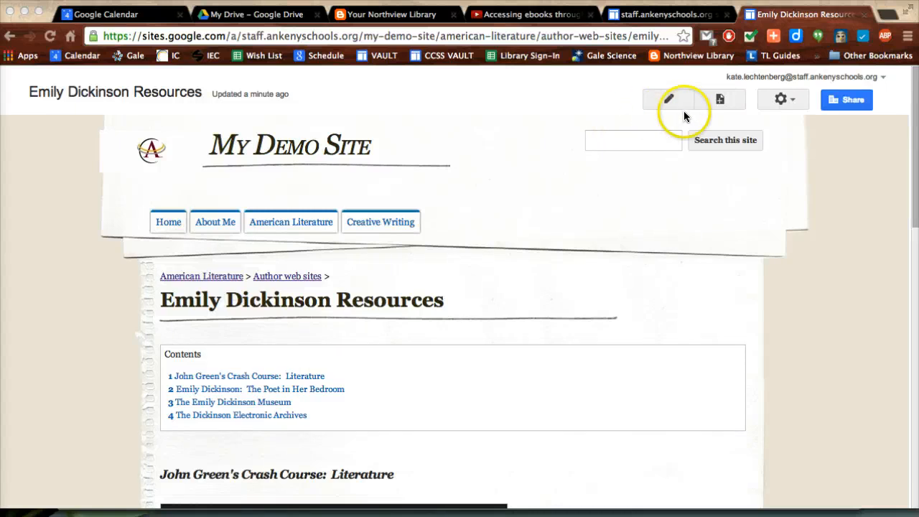
pyautogui.moveTo(668, 103)
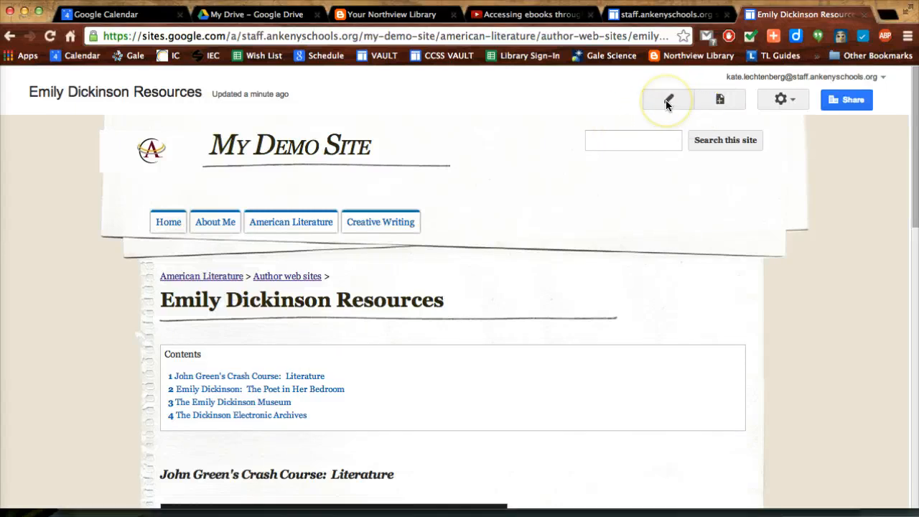
# - Edit the Emily Dickinson Resources page and apply the Two column layout
pyautogui.click(668, 99)
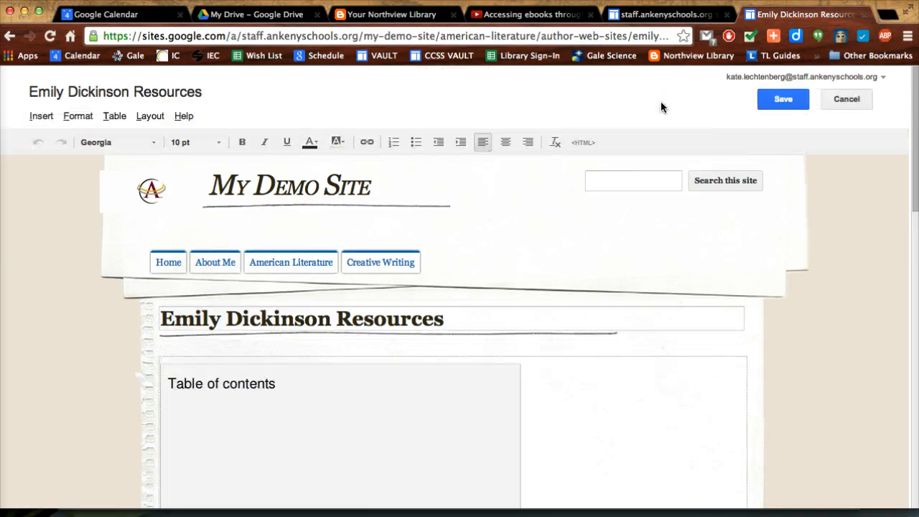
pyautogui.click(149, 115)
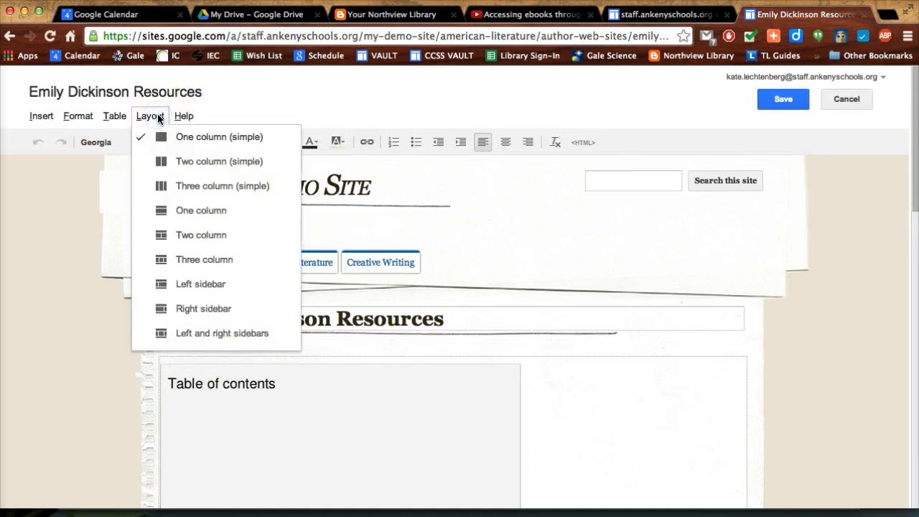
pyautogui.moveTo(201, 235)
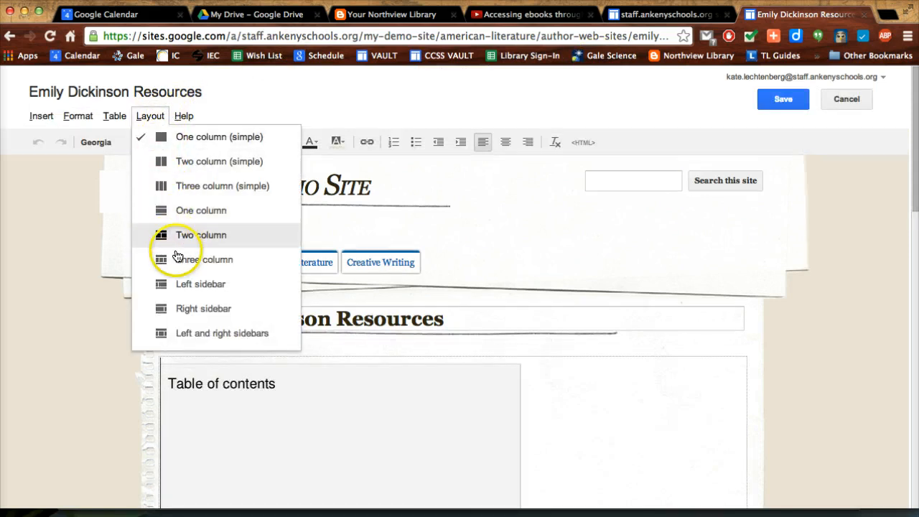
pyautogui.moveTo(201, 259)
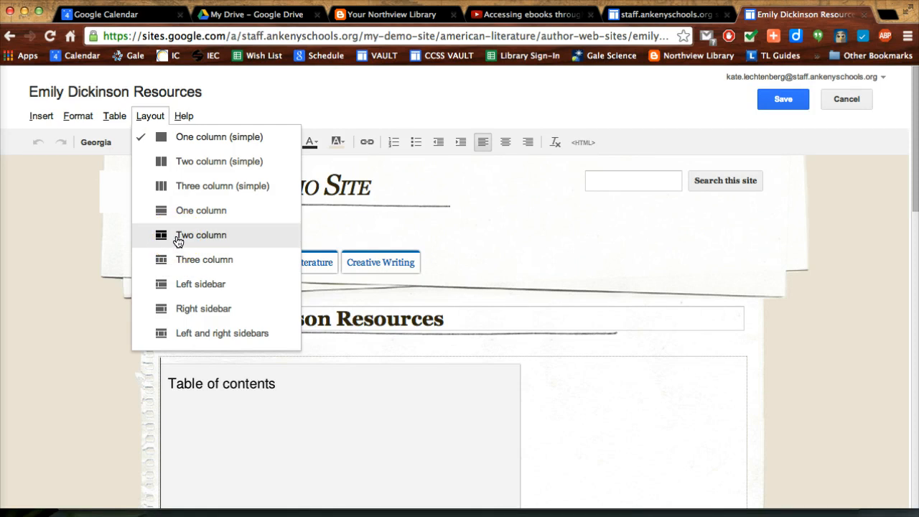
pyautogui.click(201, 235)
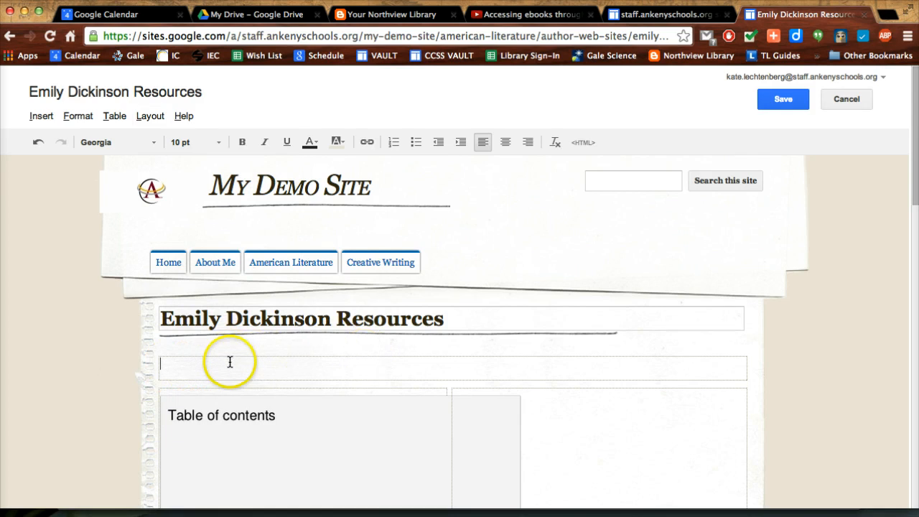
pyautogui.moveTo(150, 116)
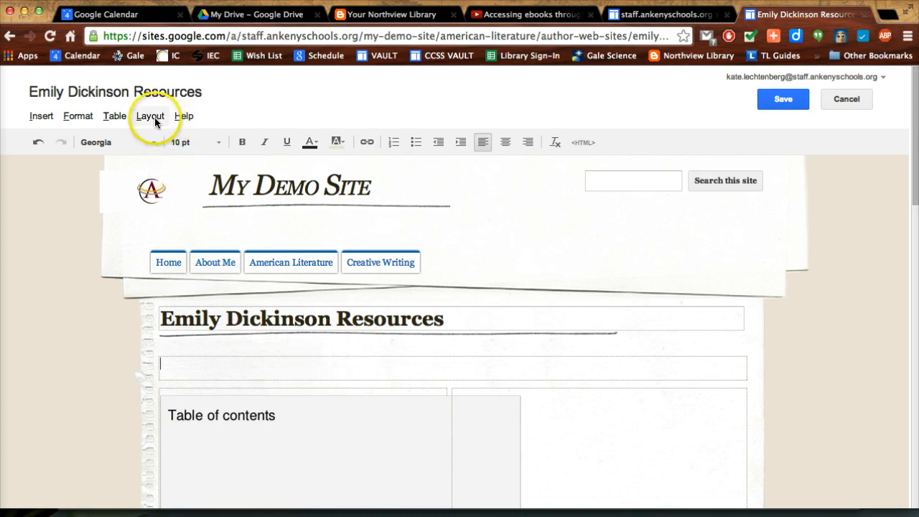
# - Move the Dickinson Museum and Electronic Archives links into the right column, then save
pyautogui.click(150, 116)
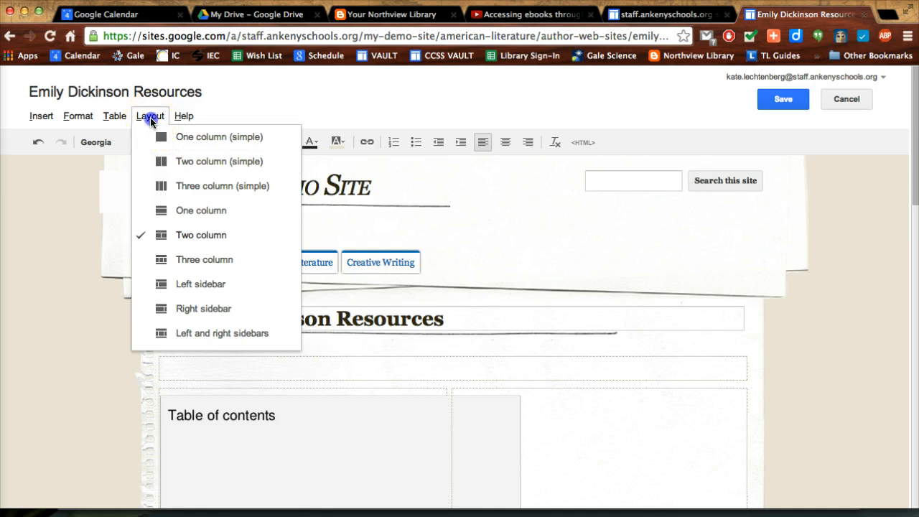
pyautogui.click(234, 416)
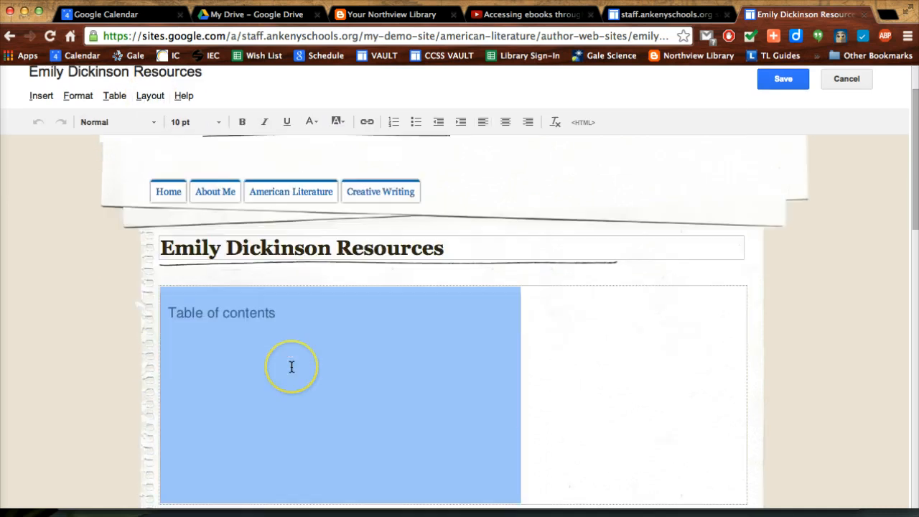
pyautogui.scroll(-3)
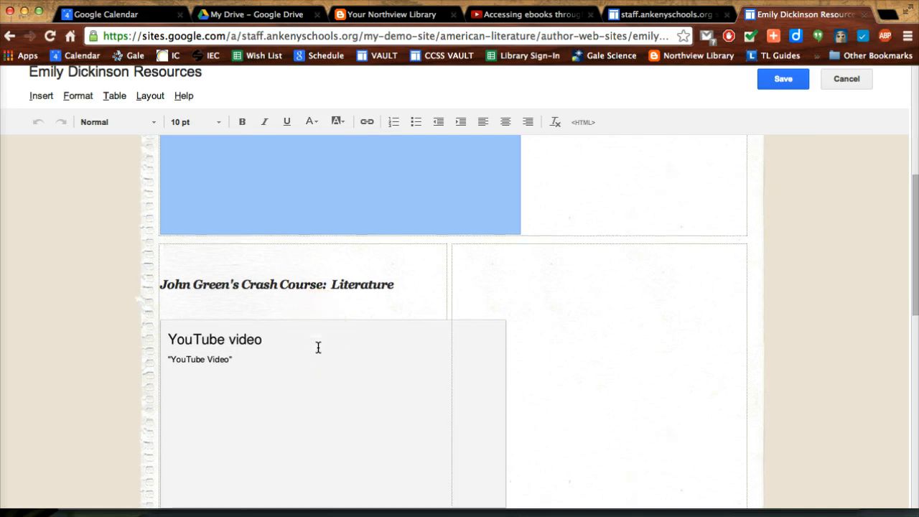
pyautogui.scroll(-3)
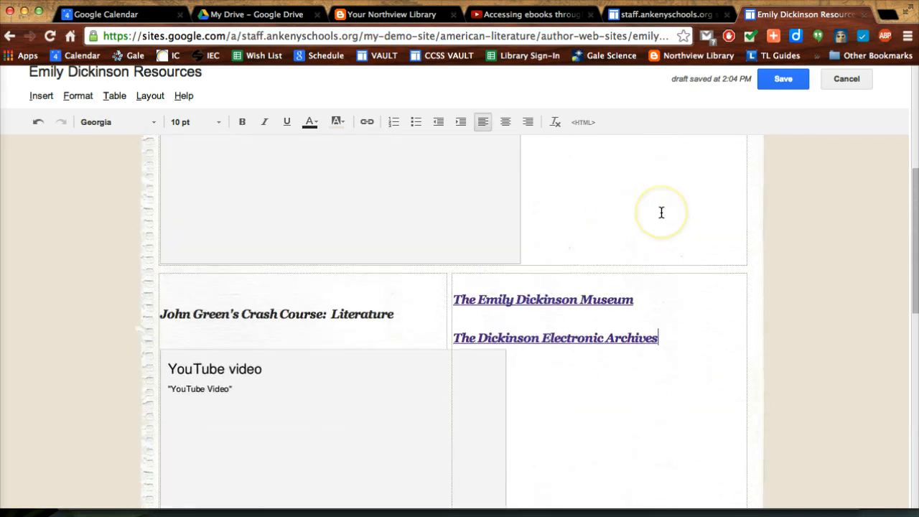
pyautogui.click(783, 79)
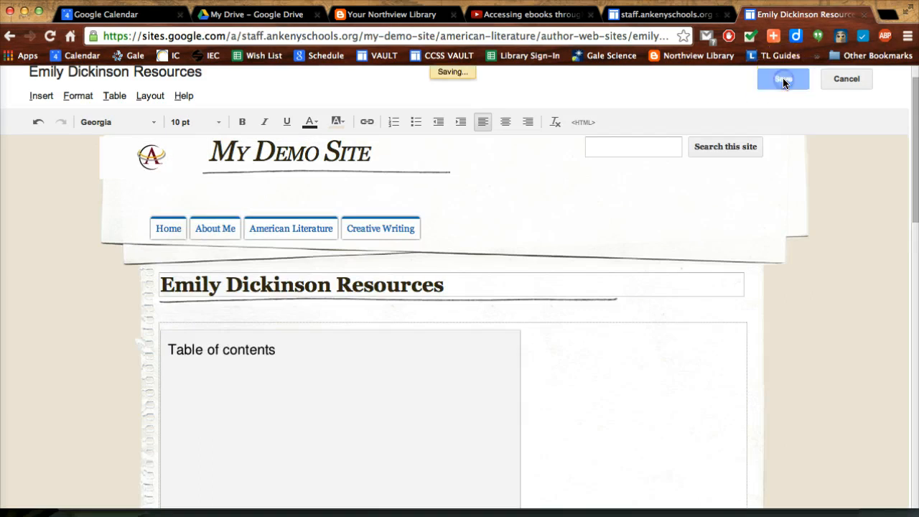
# - Review the saved two-column page with links beside the video, then re-enter edit mode
pyautogui.click(783, 79)
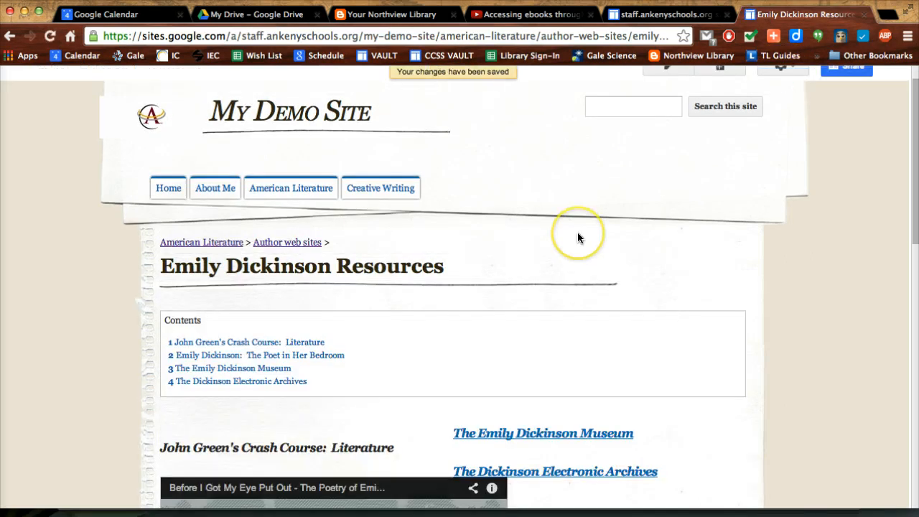
pyautogui.scroll(-3)
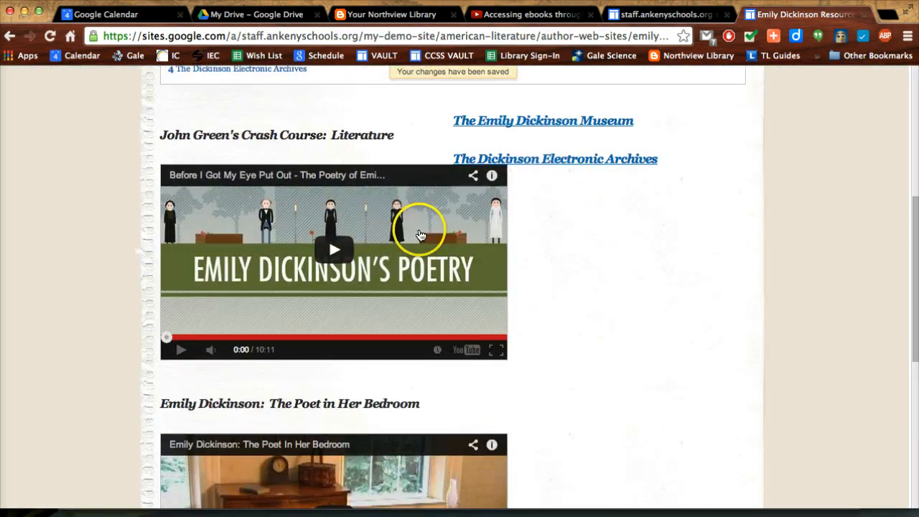
pyautogui.scroll(3)
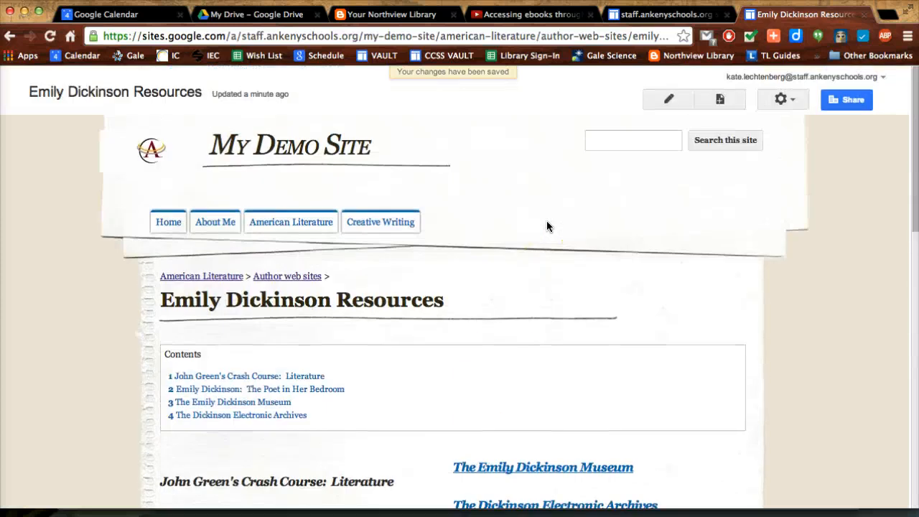
pyautogui.click(668, 99)
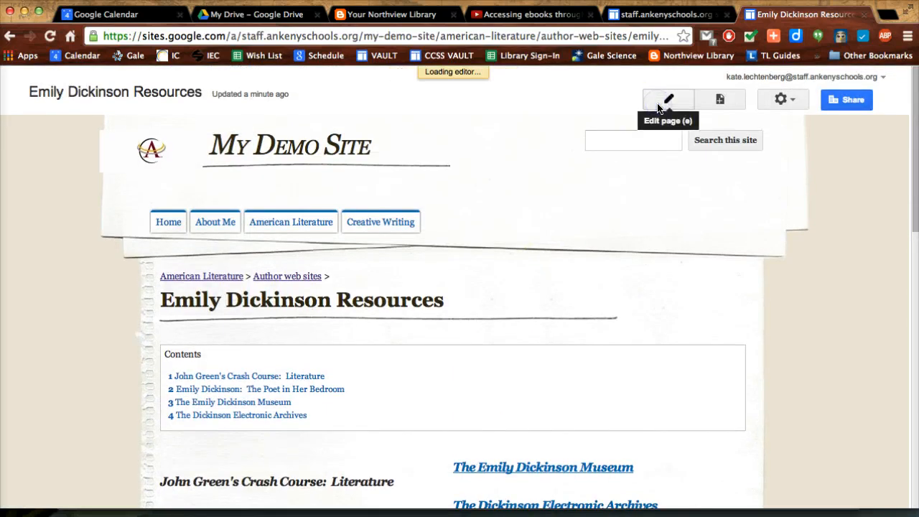
# - Move the web links to the left column with videos on the right, and save
pyautogui.click(668, 99)
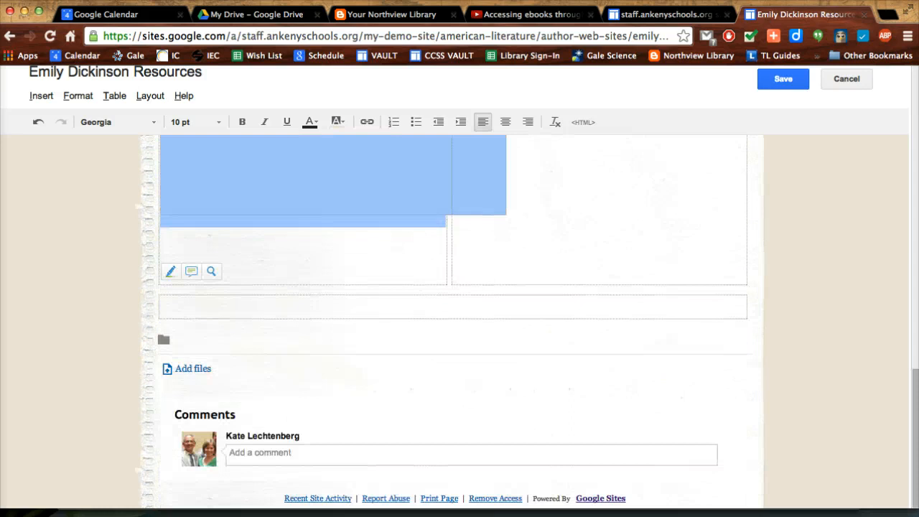
pyautogui.scroll(-3)
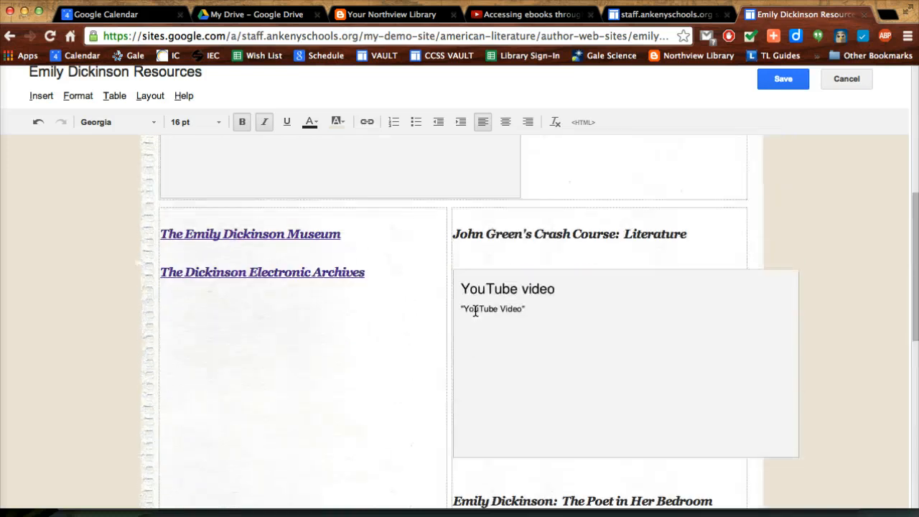
pyautogui.click(783, 79)
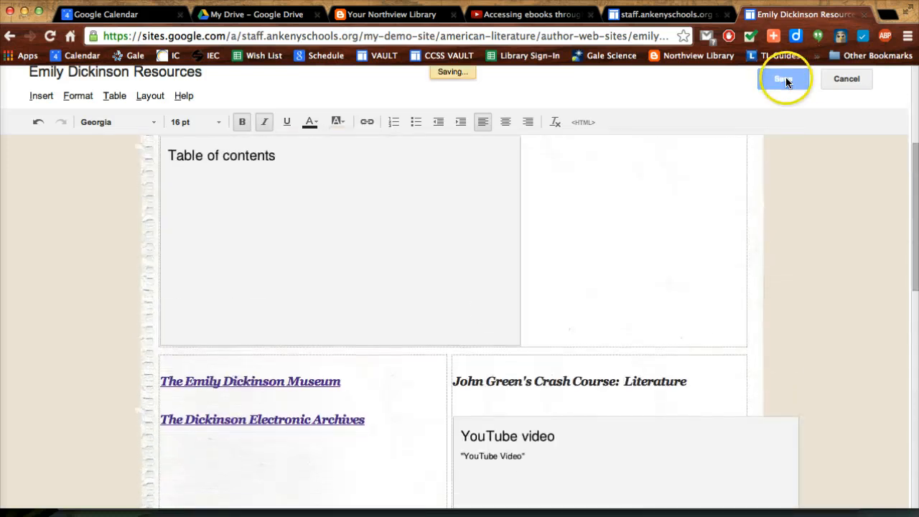
# - Check the saved page with the reordered contents list and reopen the editor
pyautogui.click(784, 78)
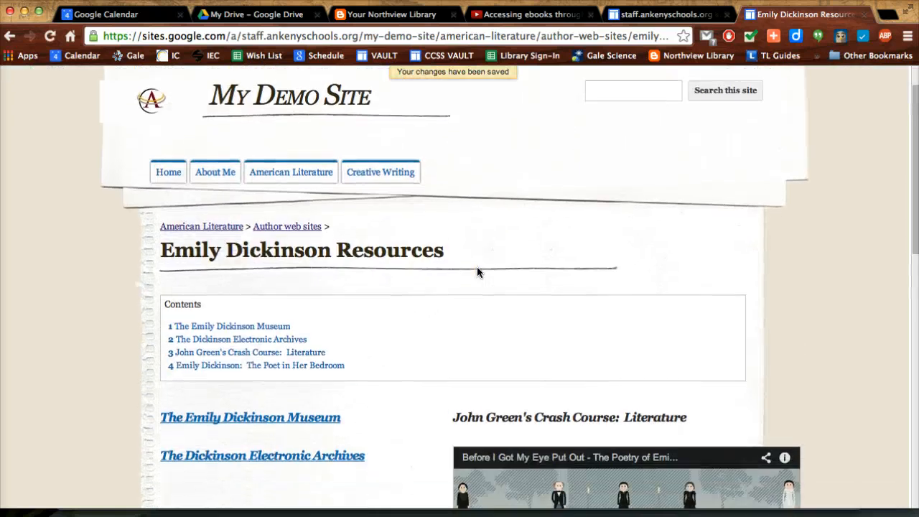
pyautogui.scroll(-3)
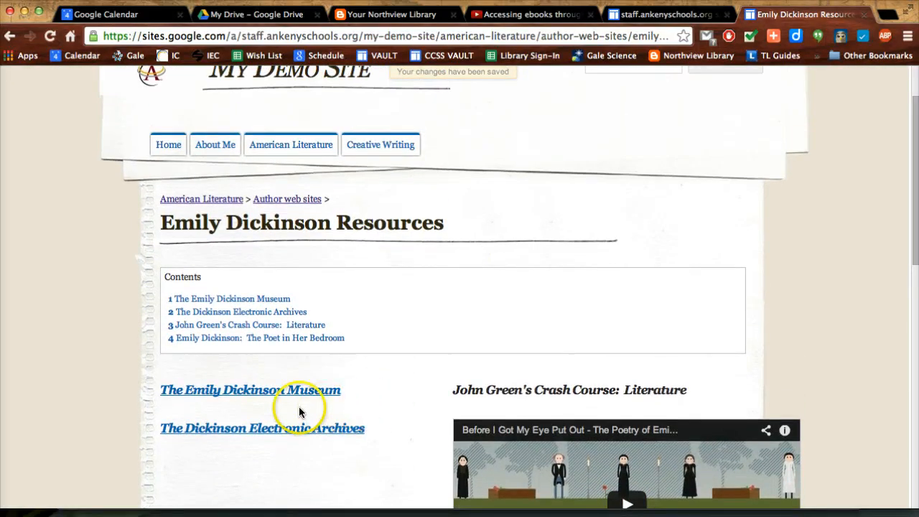
pyautogui.click(667, 99)
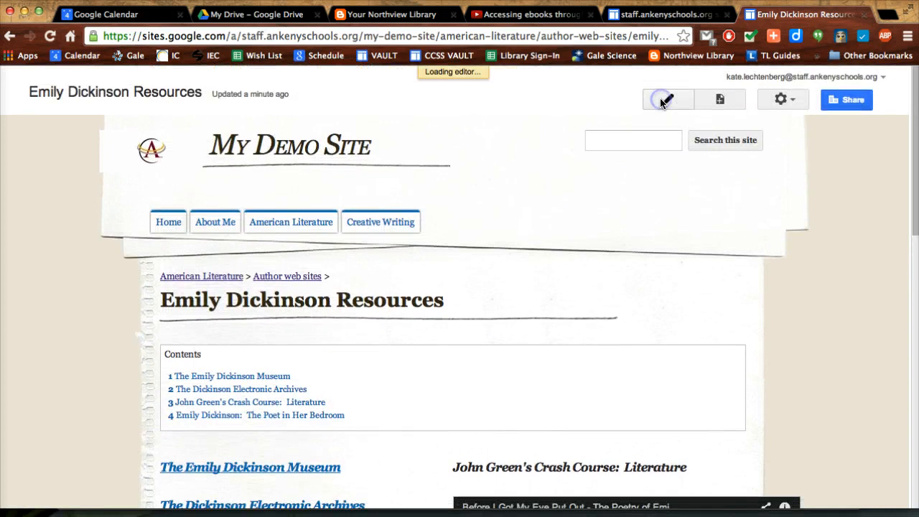
# - Switch to the Left sidebar layout, save, and scroll through the published page
pyautogui.click(150, 115)
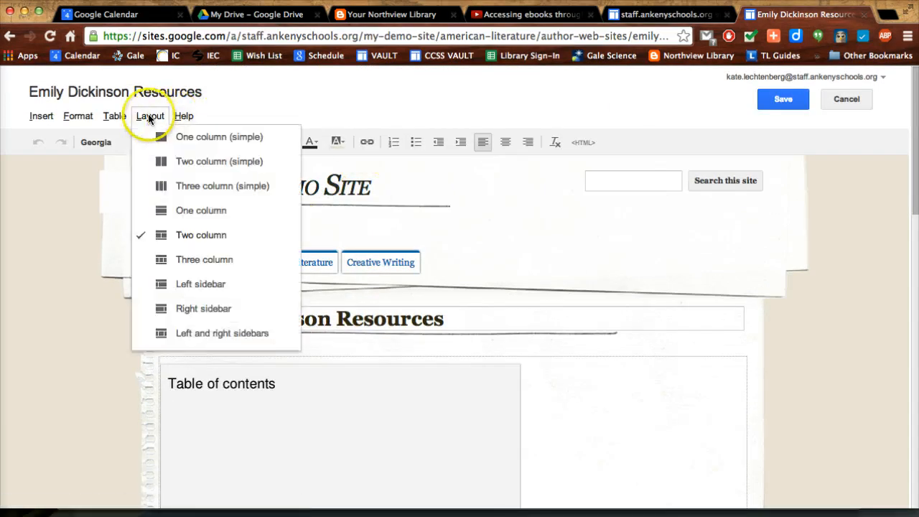
pyautogui.moveTo(201, 283)
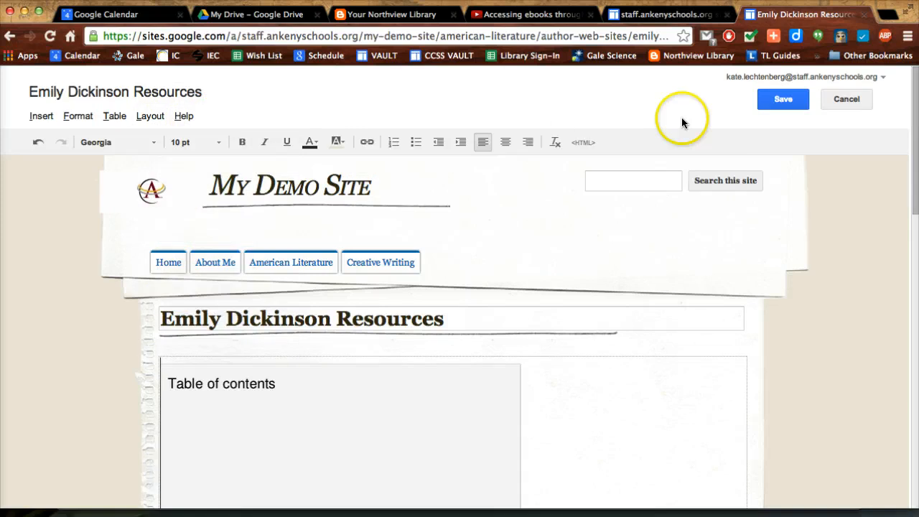
pyautogui.scroll(-3)
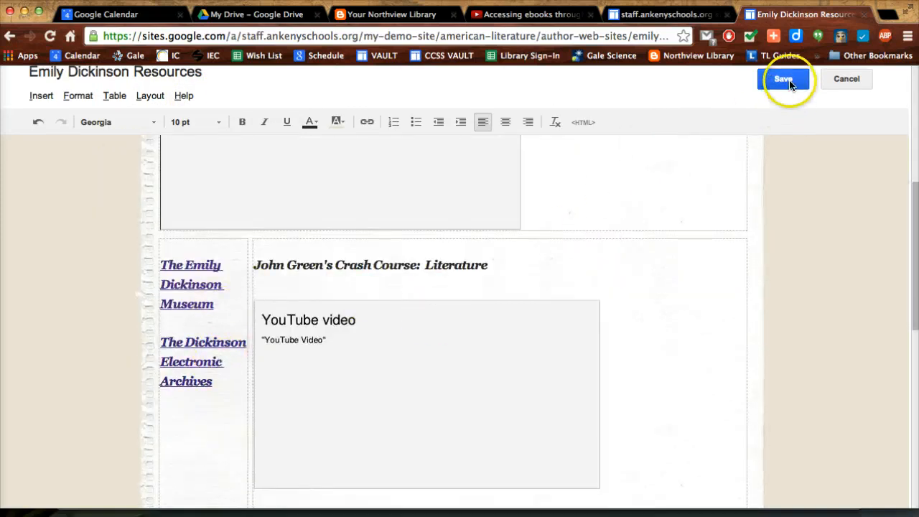
pyautogui.click(783, 79)
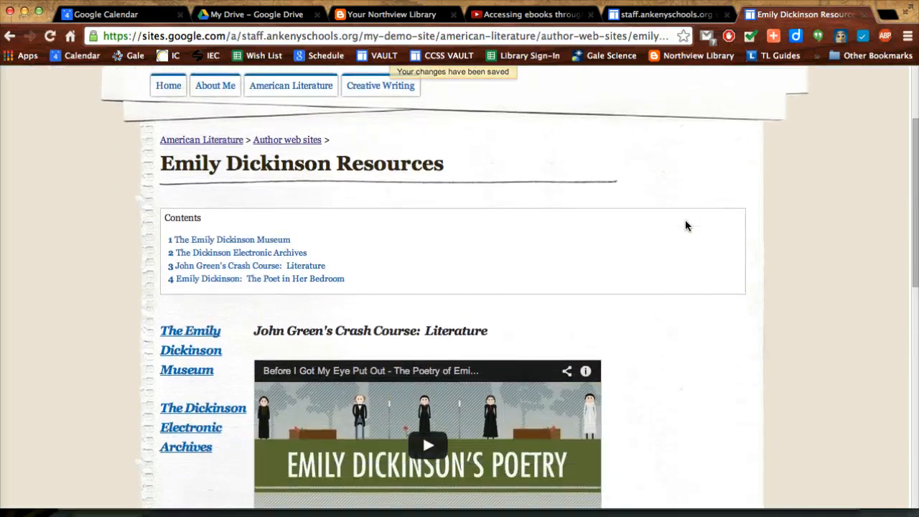
pyautogui.scroll(-3)
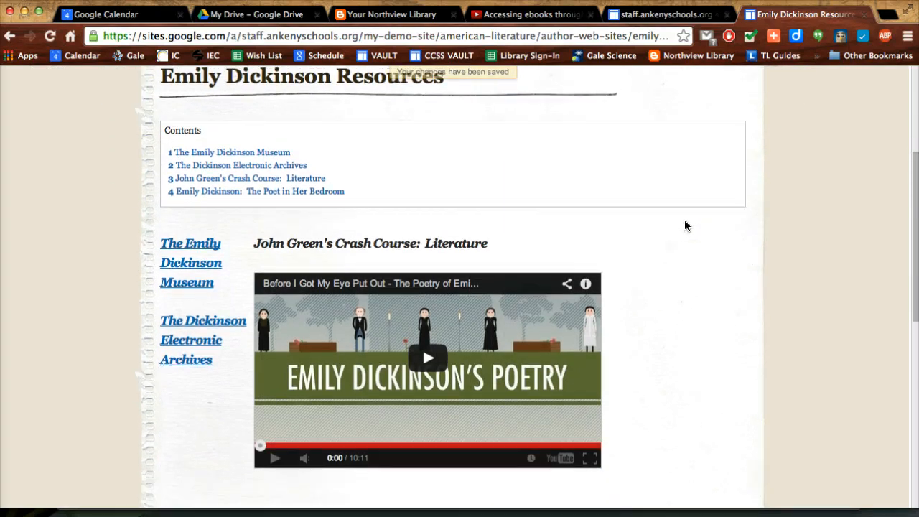
pyautogui.scroll(-3)
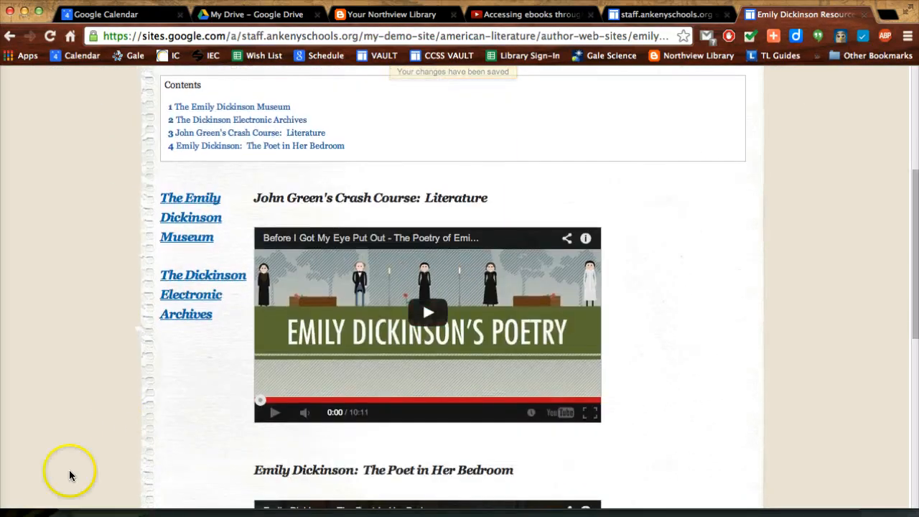